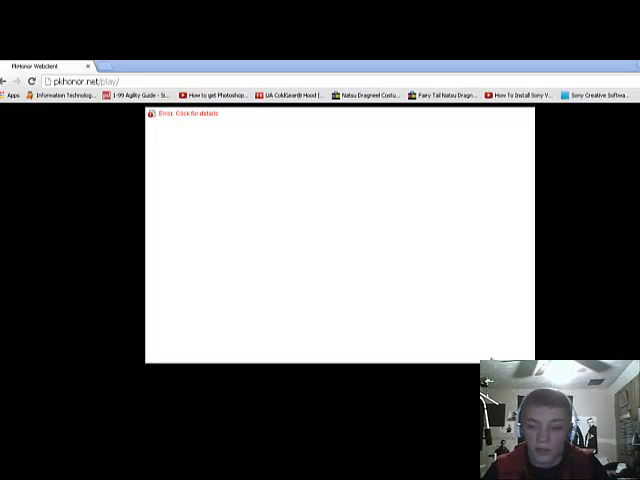
pyautogui.moveTo(252, 133)
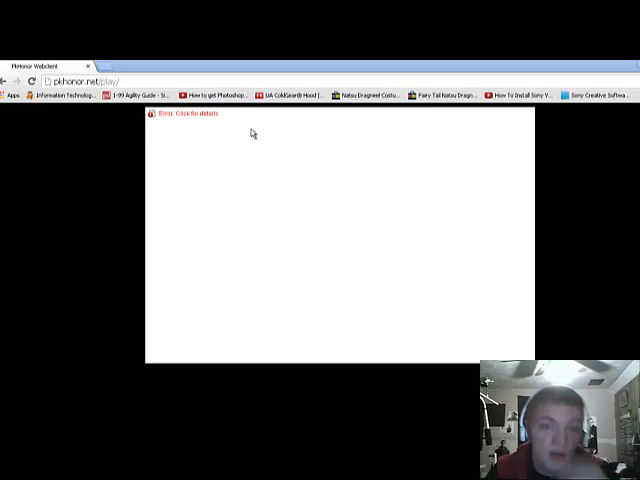
pyautogui.moveTo(253, 128)
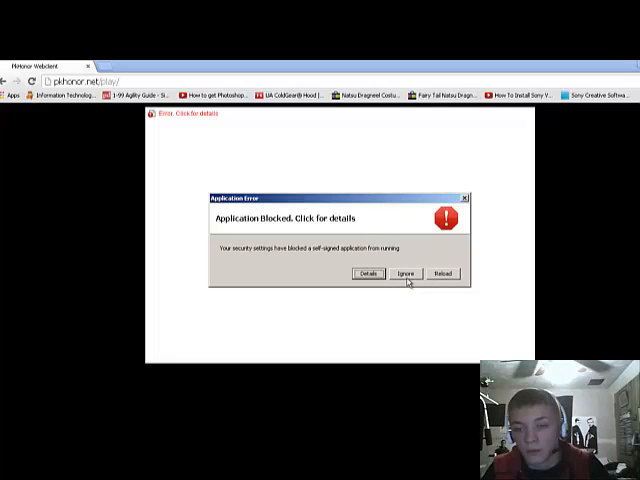
pyautogui.moveTo(450, 293)
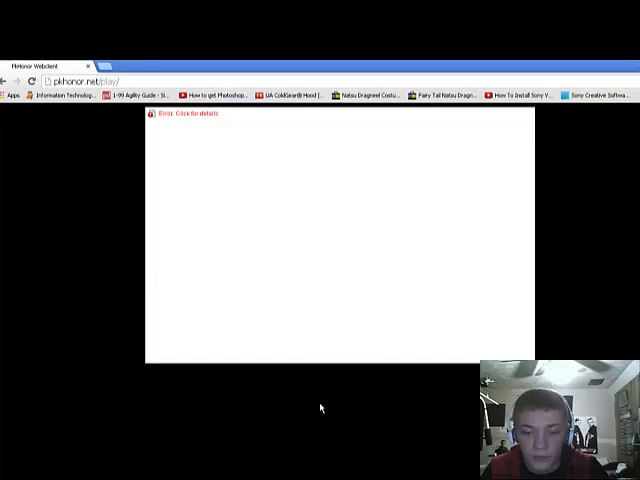
# Open Configure Java and bring up the Security tab's Exception Site List editor
pyautogui.click(10, 475)
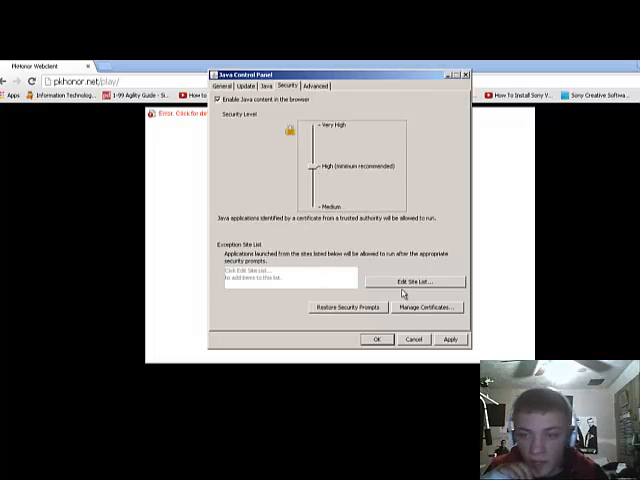
pyautogui.click(414, 281)
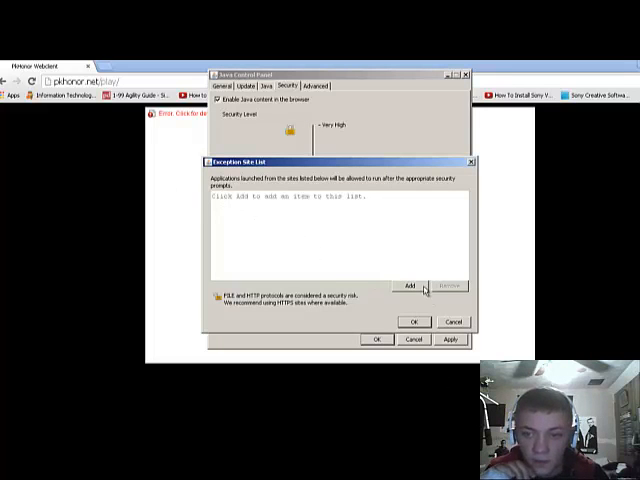
pyautogui.click(410, 285)
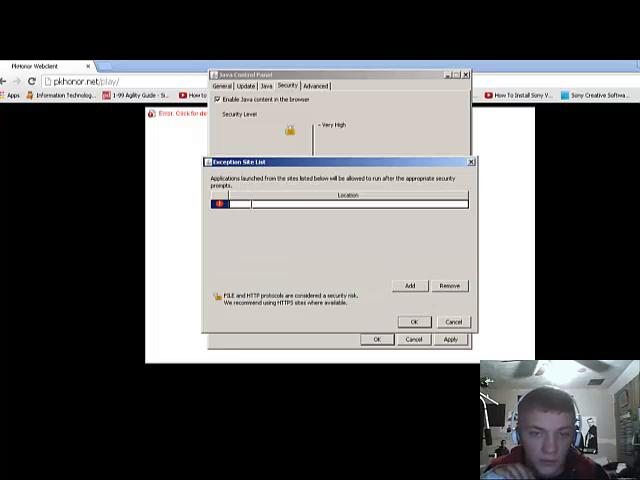
pyautogui.write('http://phonor.net/play/')
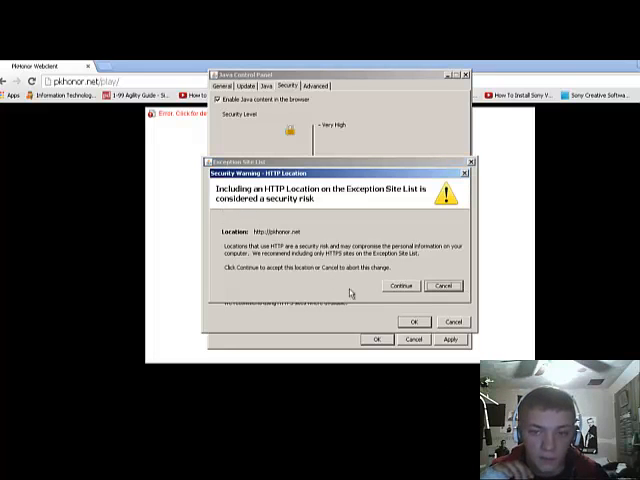
pyautogui.moveTo(408, 298)
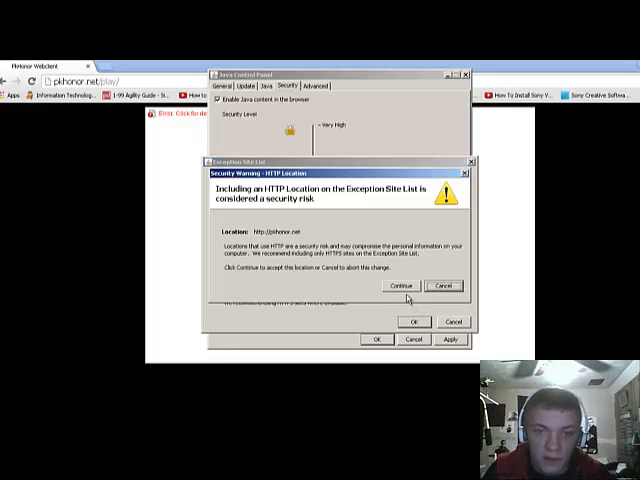
pyautogui.moveTo(340, 197)
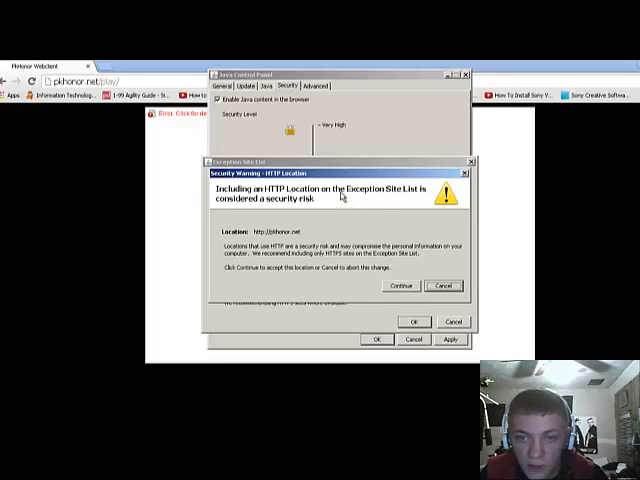
pyautogui.moveTo(410, 198)
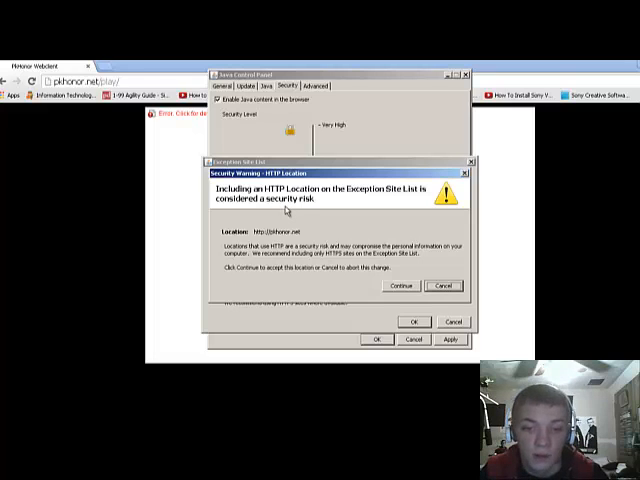
pyautogui.moveTo(367, 265)
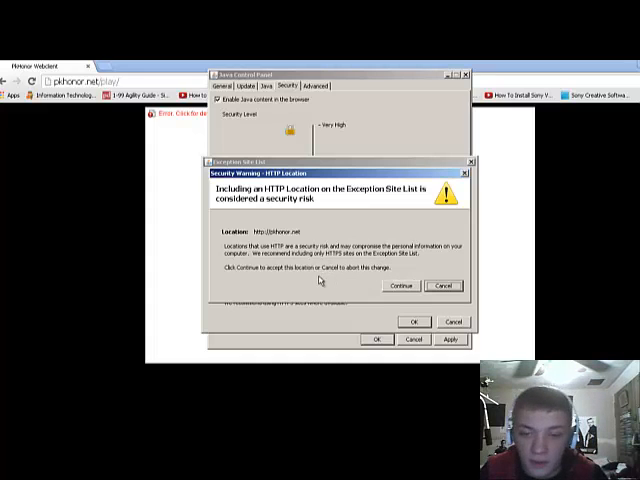
pyautogui.moveTo(365, 272)
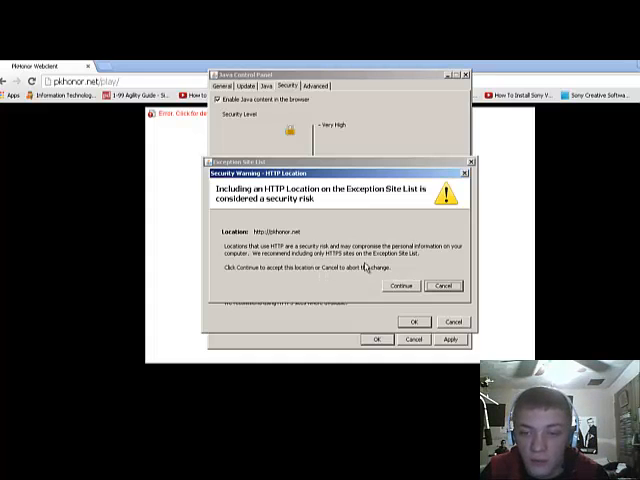
# Accept the HTTP warning, then confirm the site list and Java Control Panel with OK
pyautogui.click(401, 286)
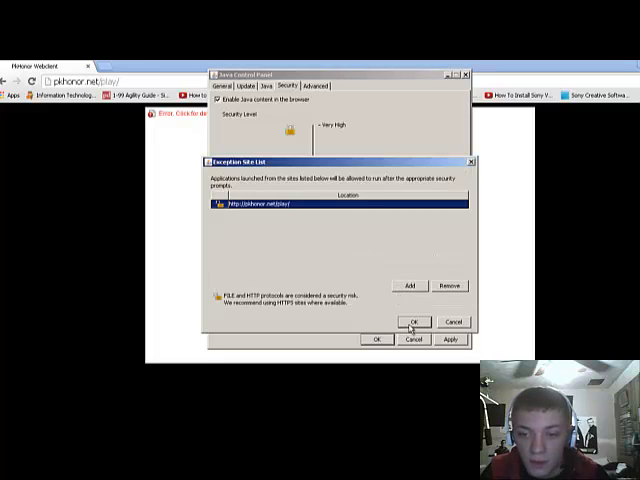
pyautogui.click(413, 321)
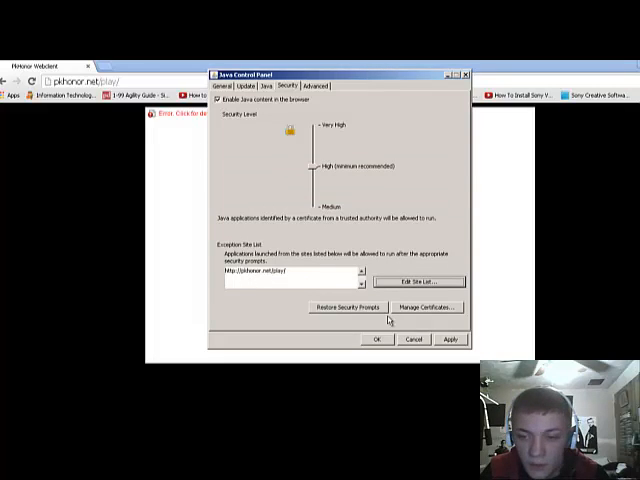
pyautogui.click(376, 338)
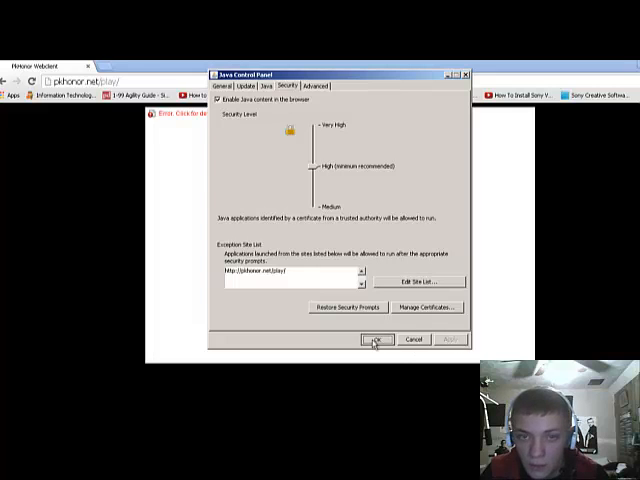
pyautogui.click(375, 338)
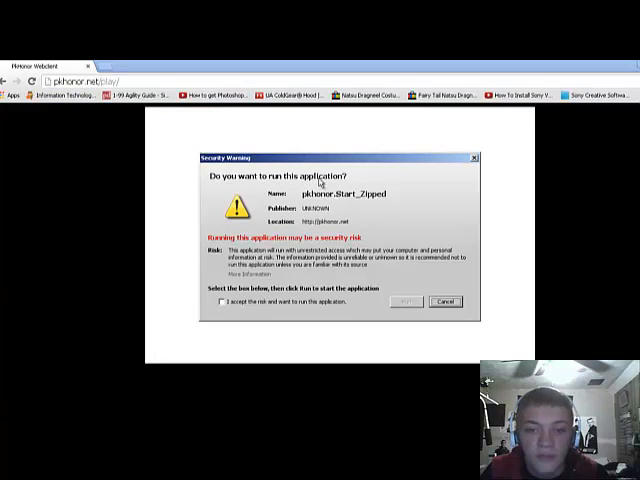
# Accept the risk and run pkhonor.Start_Zipped from the Security Warning
pyautogui.click(218, 302)
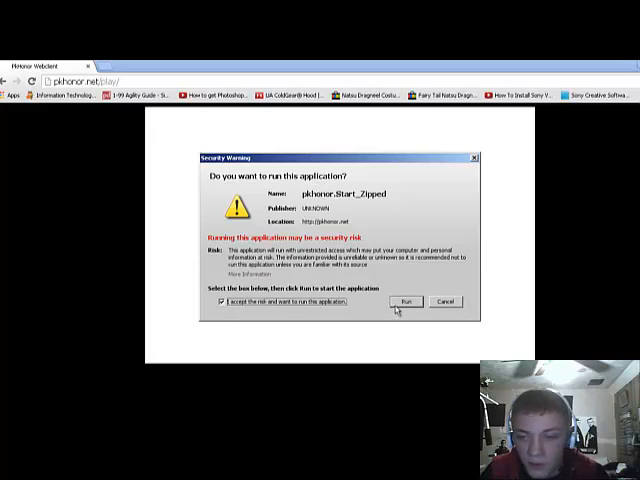
pyautogui.click(405, 302)
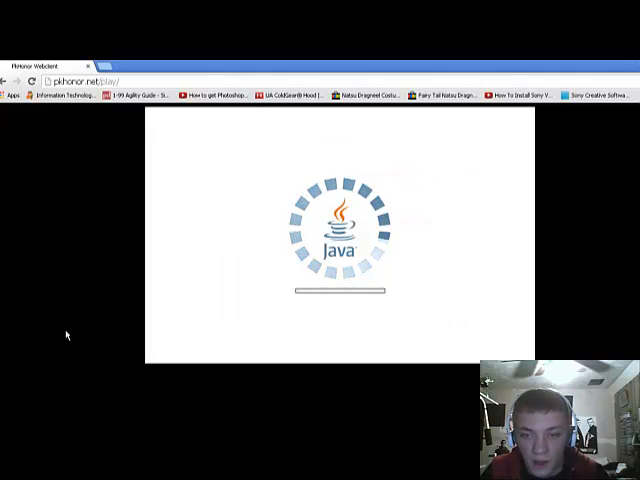